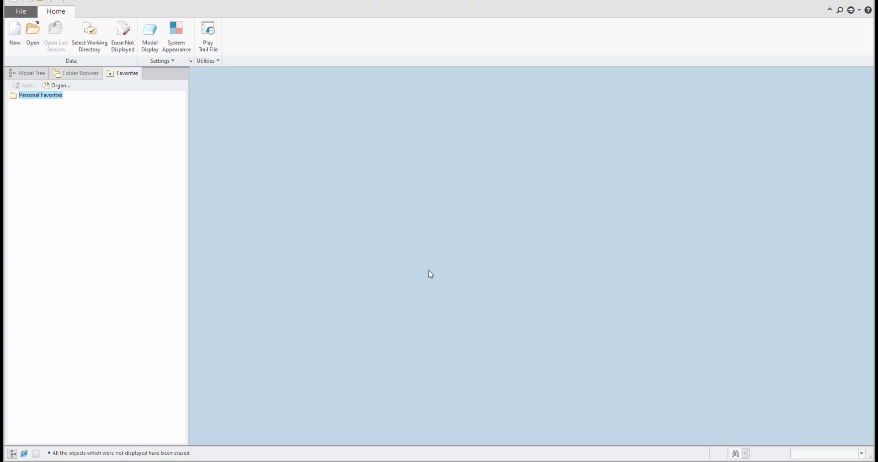
Step: Create a new solid part EDGE from the default template with its datum planes
click(15, 34)
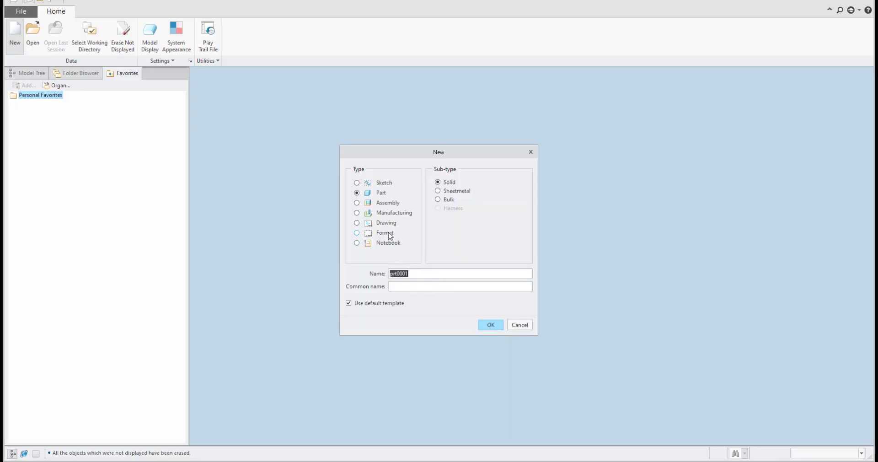
click(491, 325)
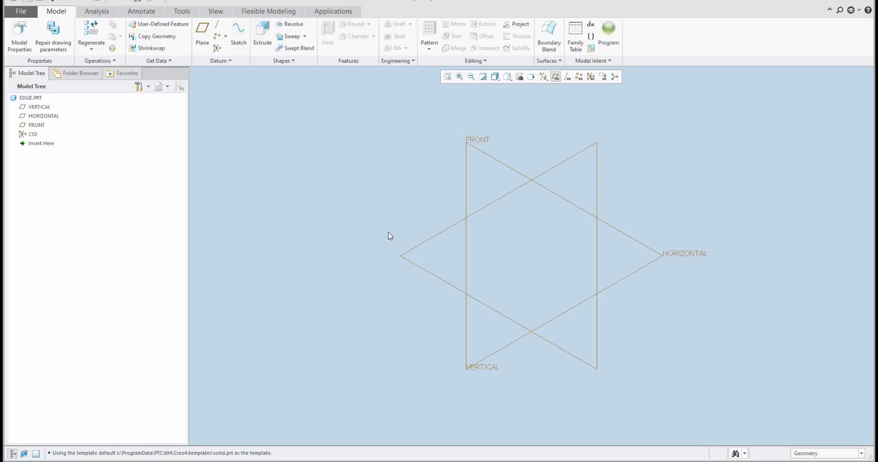
mouse_move(238, 34)
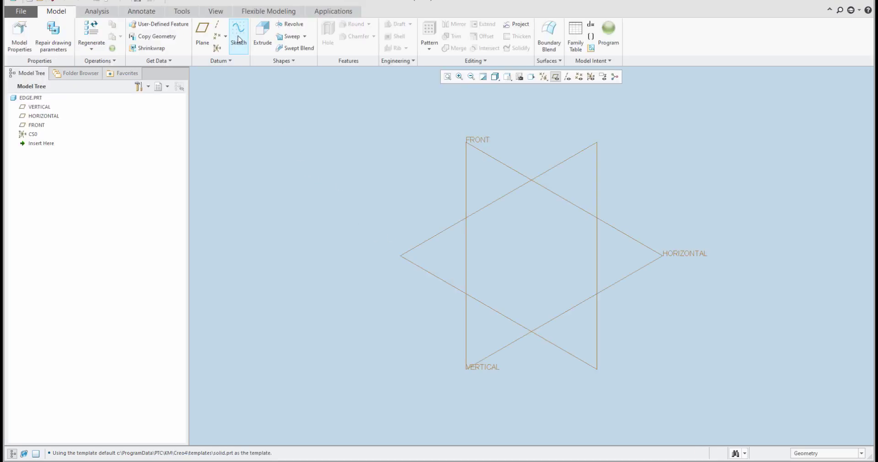
Step: Sketch on a datum plane a horizontal line, tangent arc and angled line profile
click(238, 36)
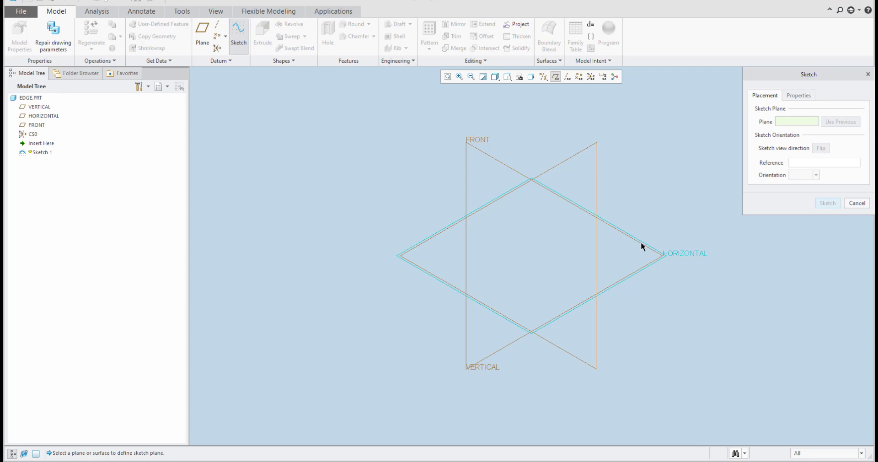
click(828, 203)
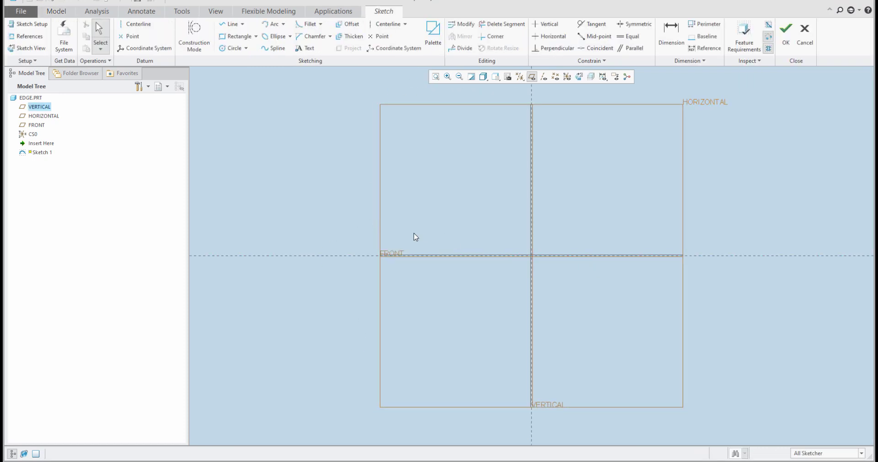
mouse_move(391, 203)
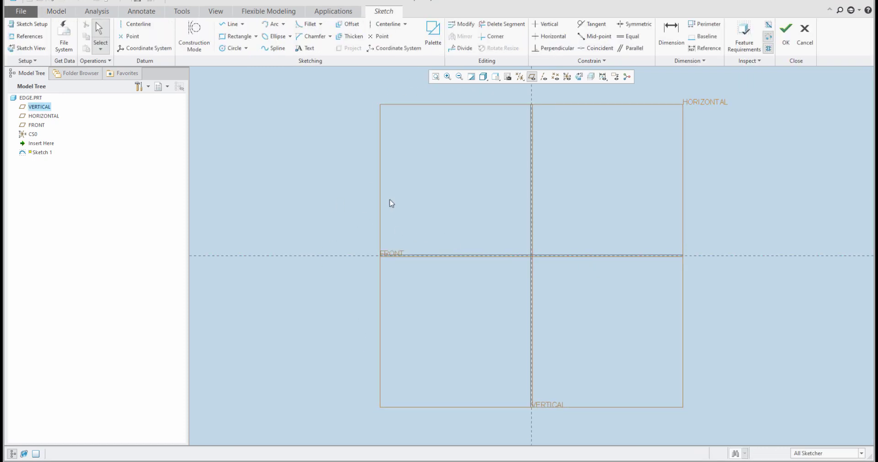
click(232, 24)
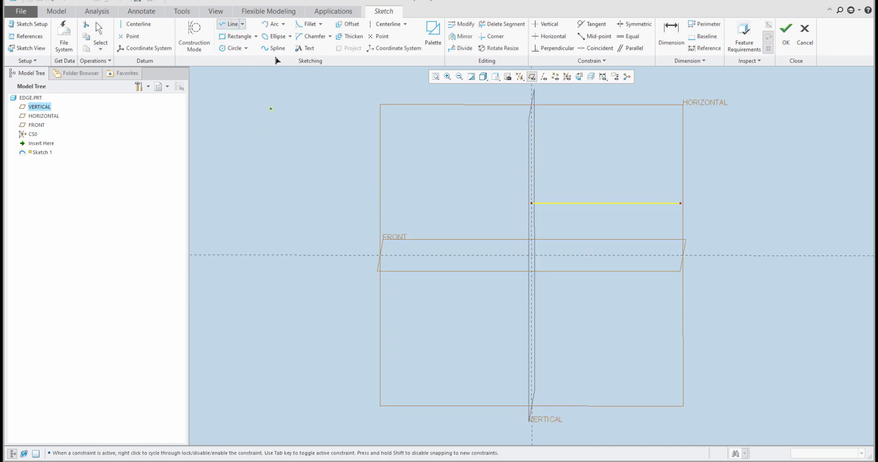
click(271, 24)
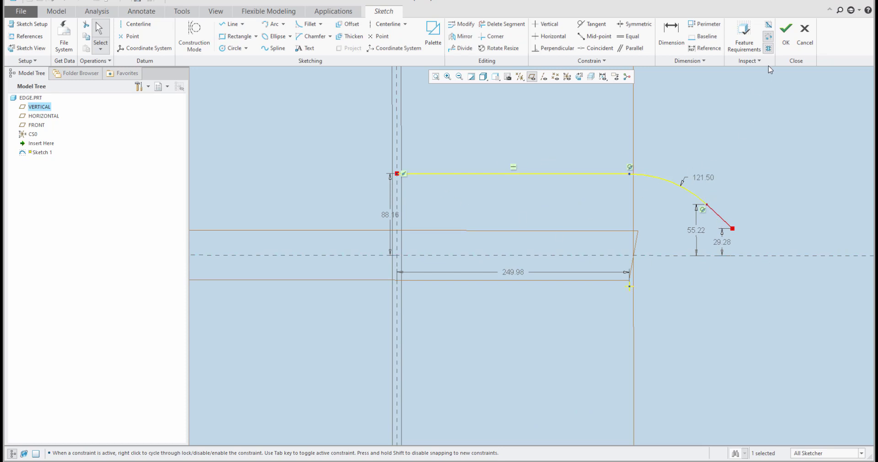
Step: Finish Sketch 1 and extrude it as a surface 100.00 deep
click(784, 29)
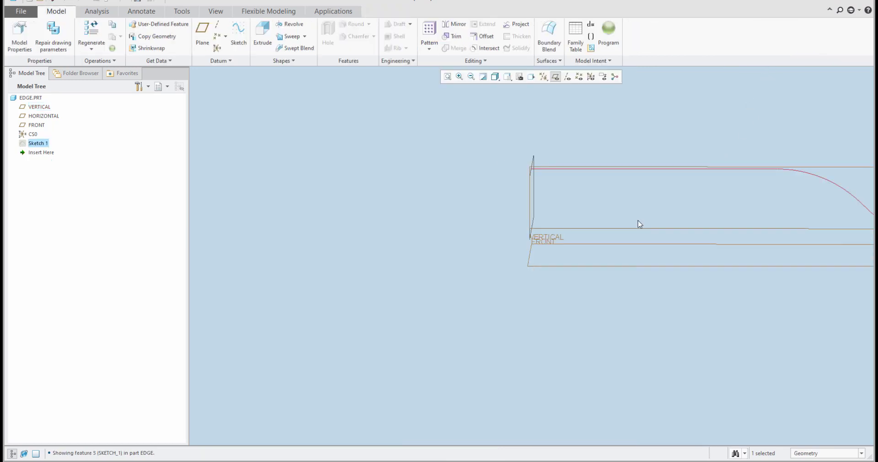
drag(640, 224, 386, 250)
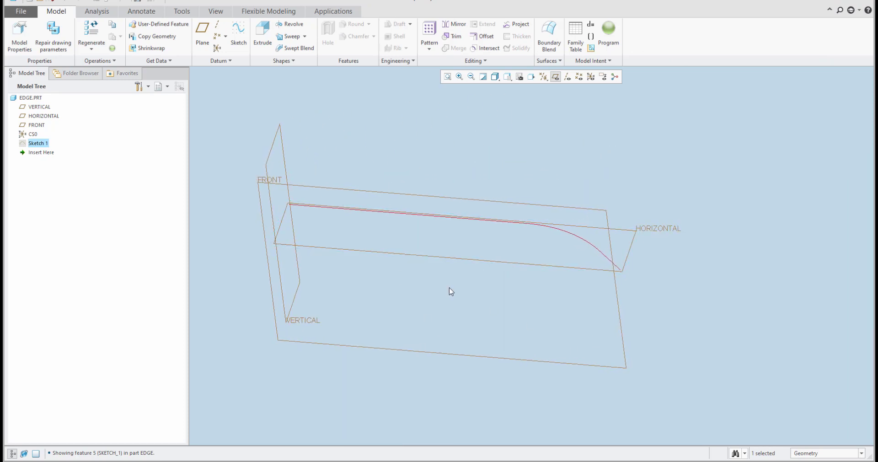
click(262, 33)
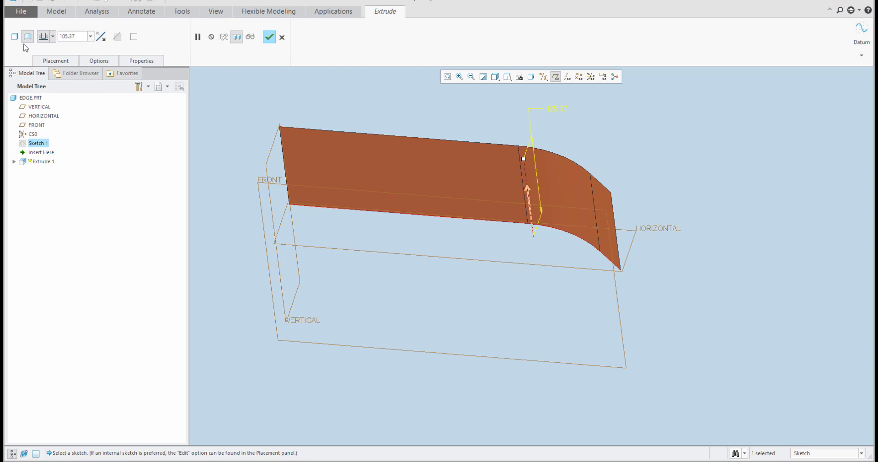
mouse_move(541, 176)
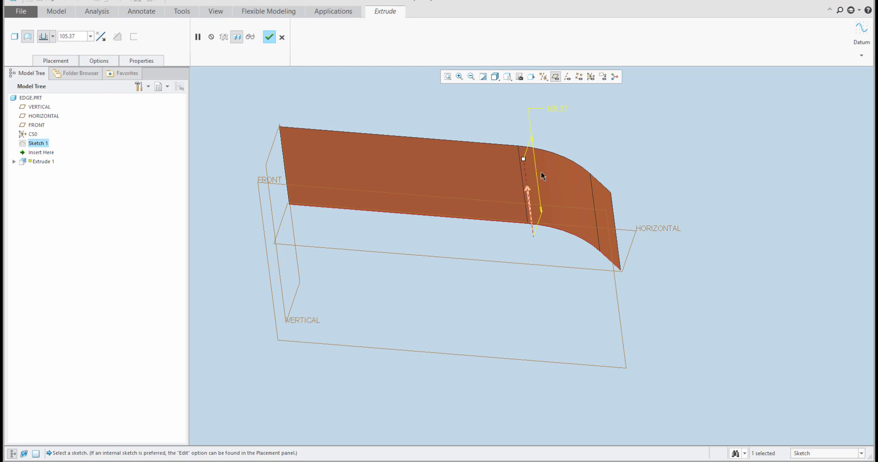
mouse_move(560, 114)
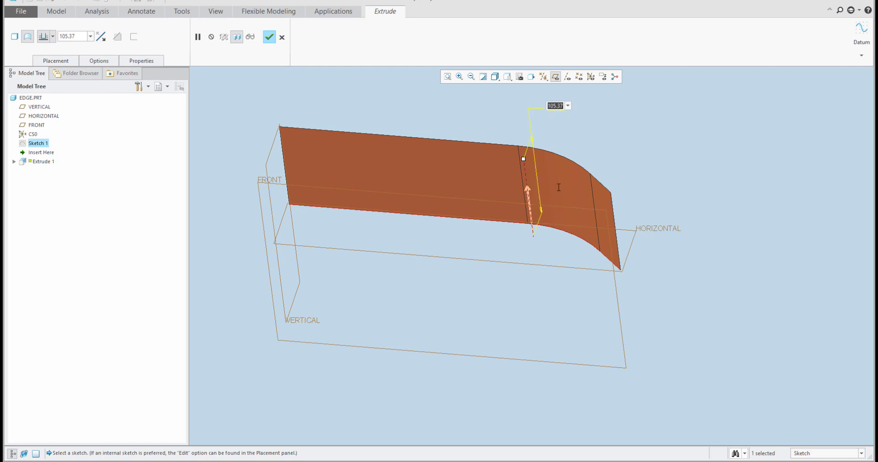
text(100.00)
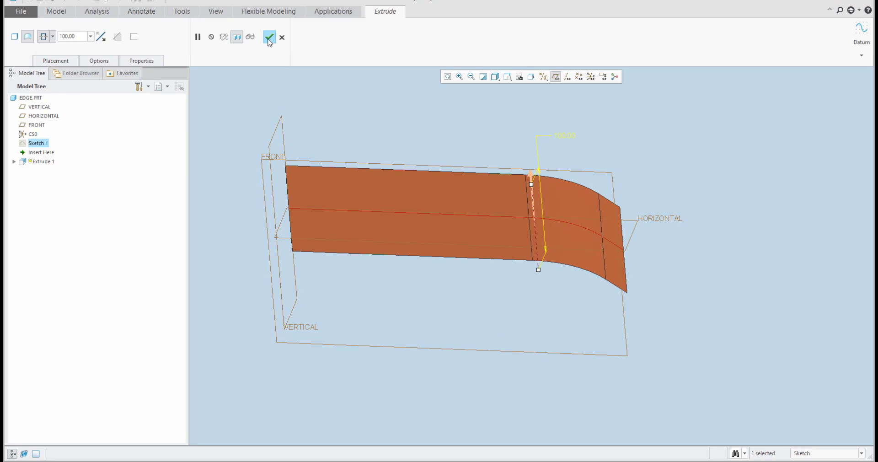
Step: Complete Extrude 1 and hide the datum planes so only the surface shows
click(269, 37)
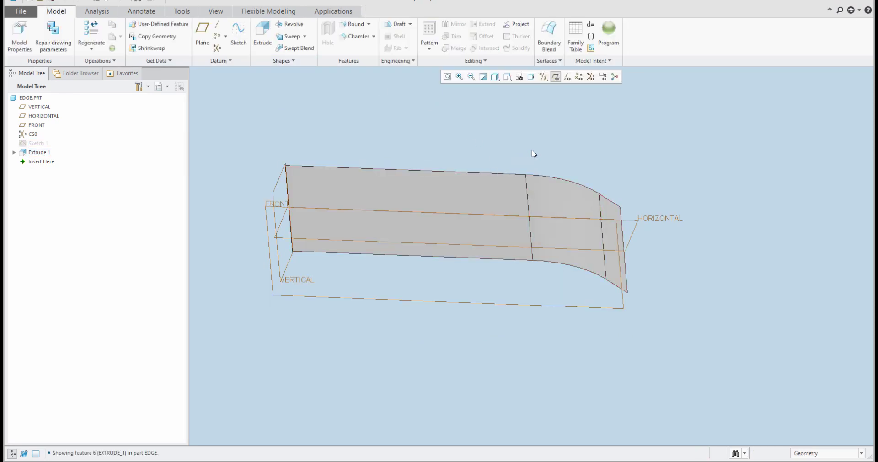
mouse_move(555, 77)
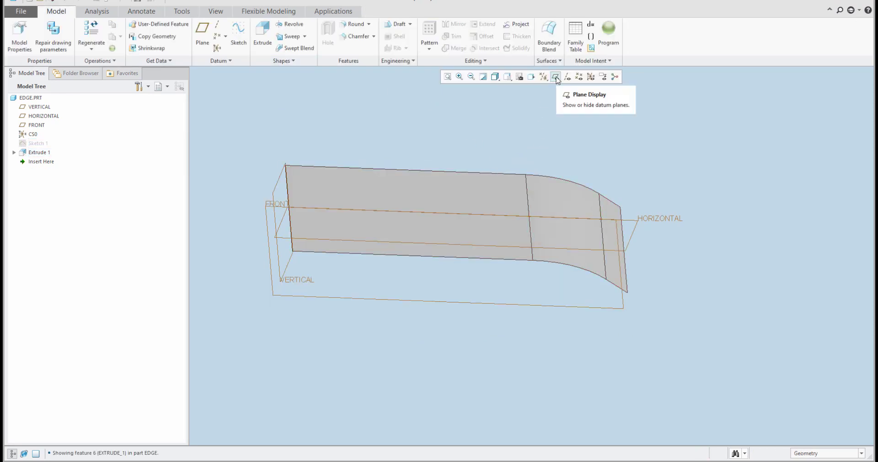
click(556, 77)
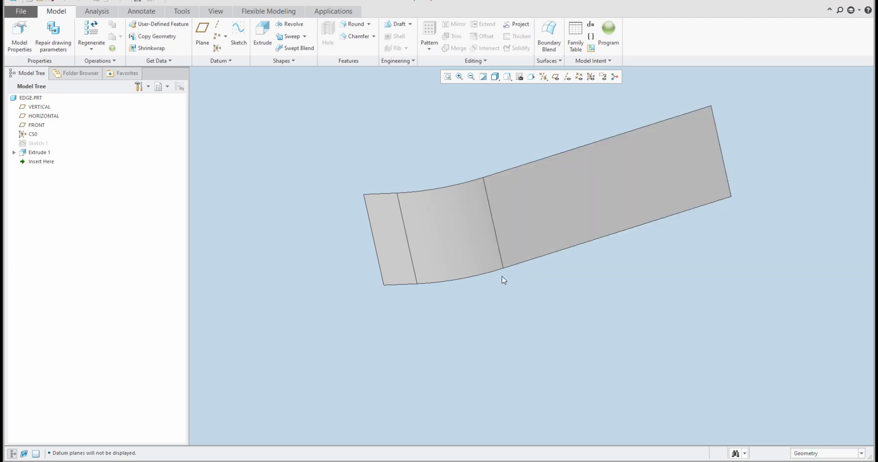
mouse_move(494, 274)
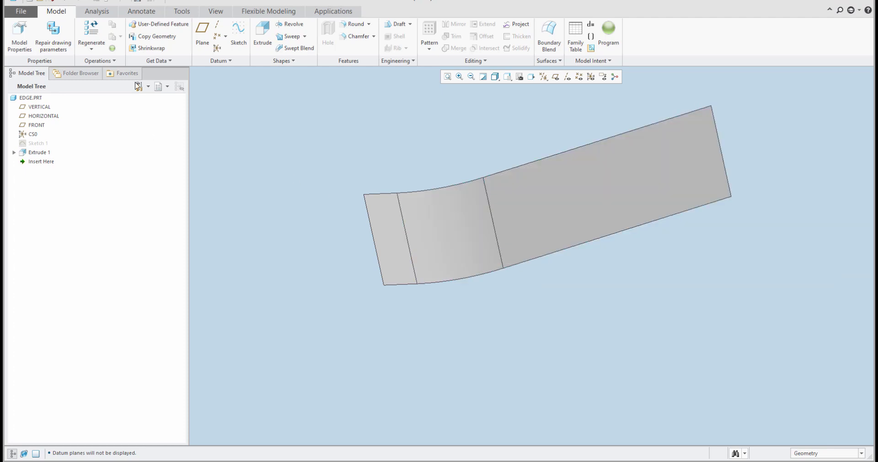
Step: Run a reflection analysis on the extruded surface's faces, then dismiss it
click(96, 11)
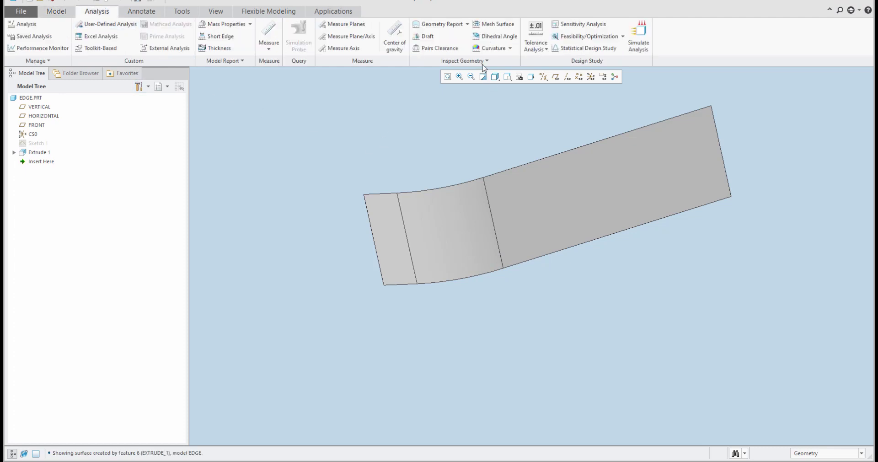
click(464, 60)
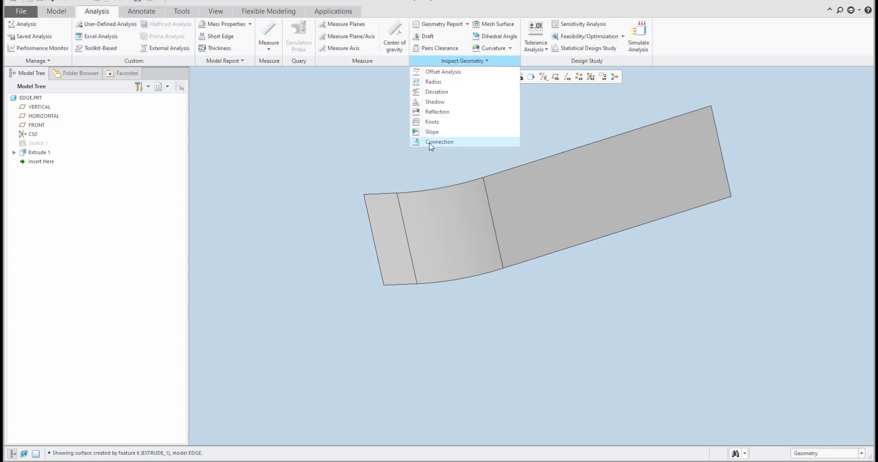
click(437, 111)
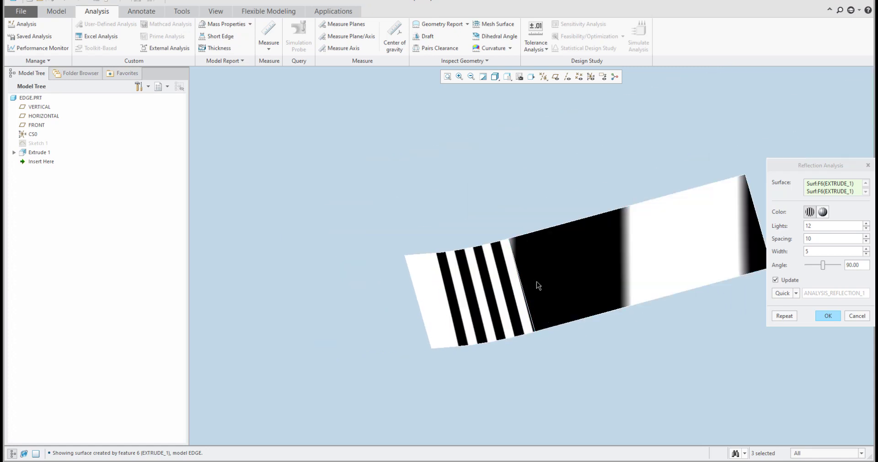
click(828, 316)
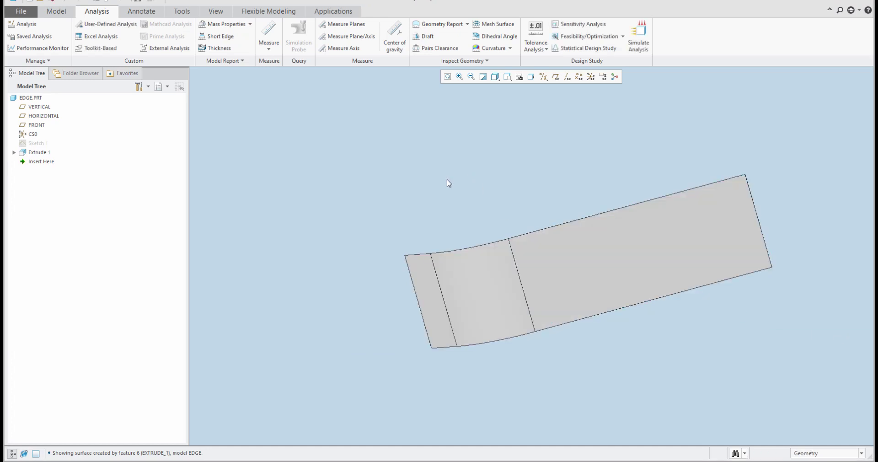
mouse_move(389, 200)
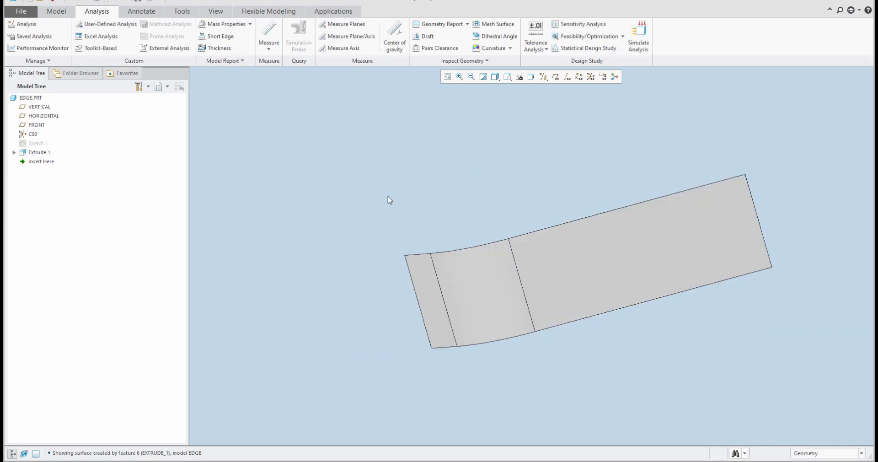
Step: Delete Extrude 1, unhide Sketch 1 and select its curve
click(39, 152)
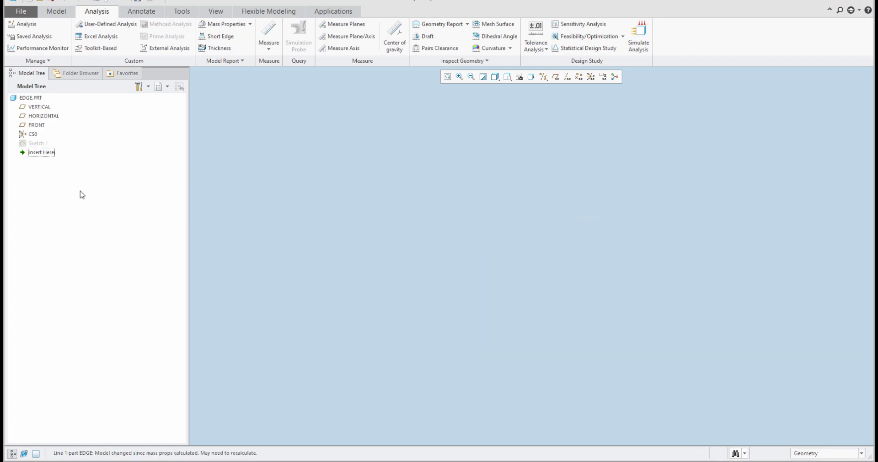
click(39, 143)
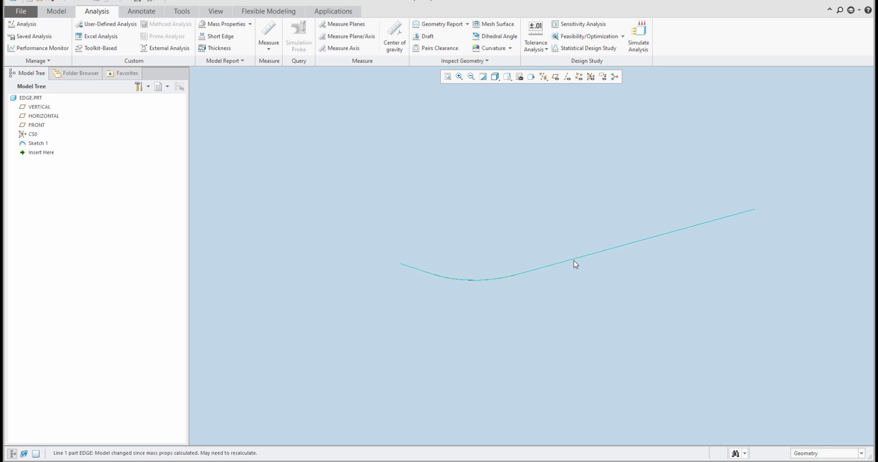
mouse_move(576, 263)
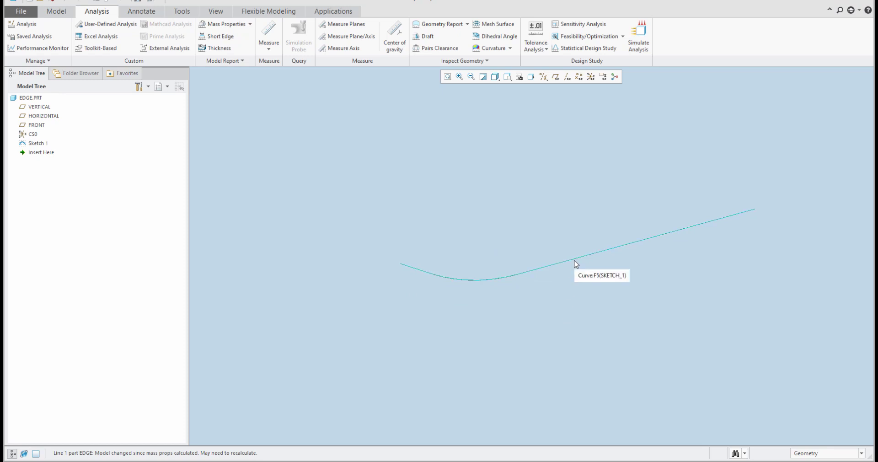
click(577, 264)
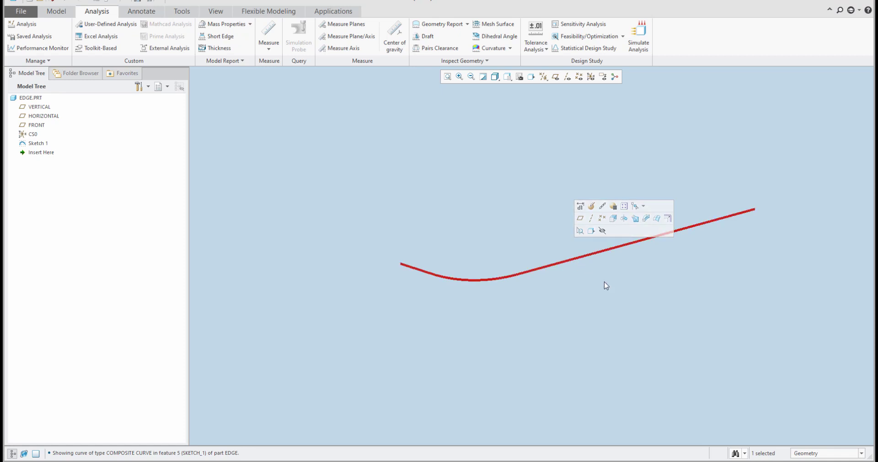
Step: Copy and paste the curve as an Approximate composite curve, creating Copy 1
click(56, 11)
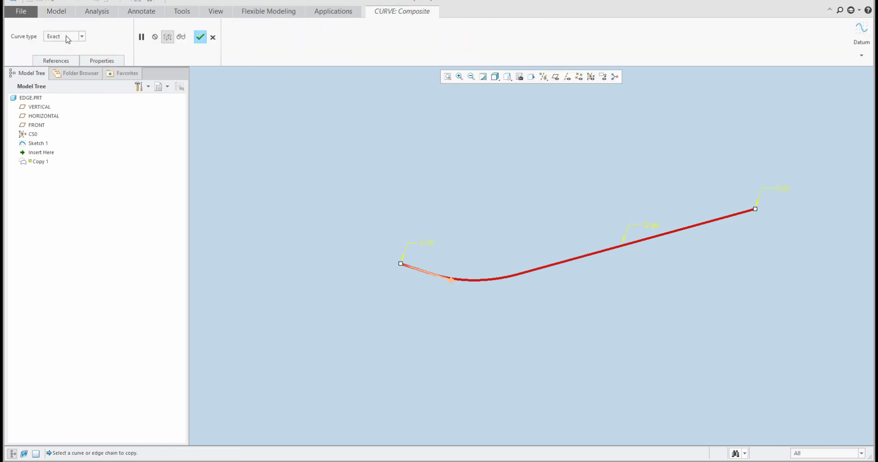
click(81, 36)
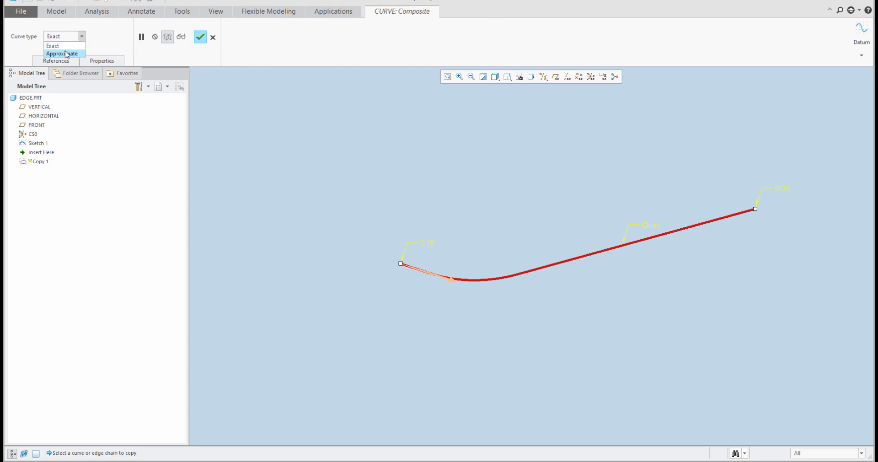
click(62, 53)
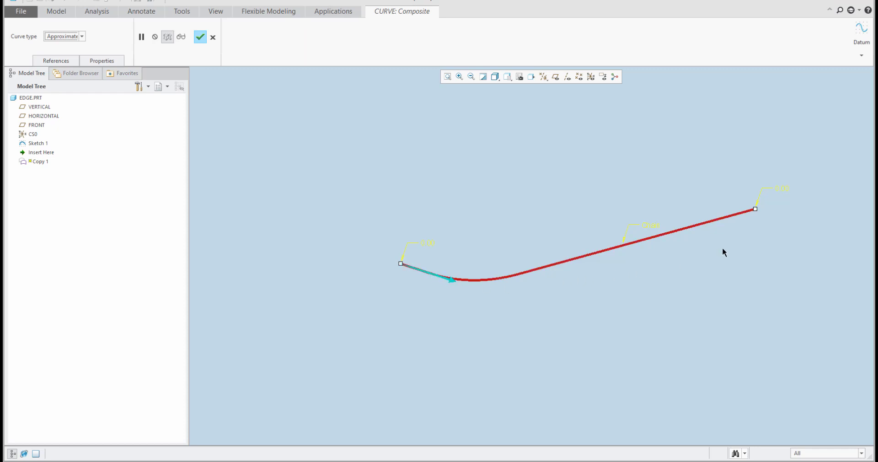
click(201, 37)
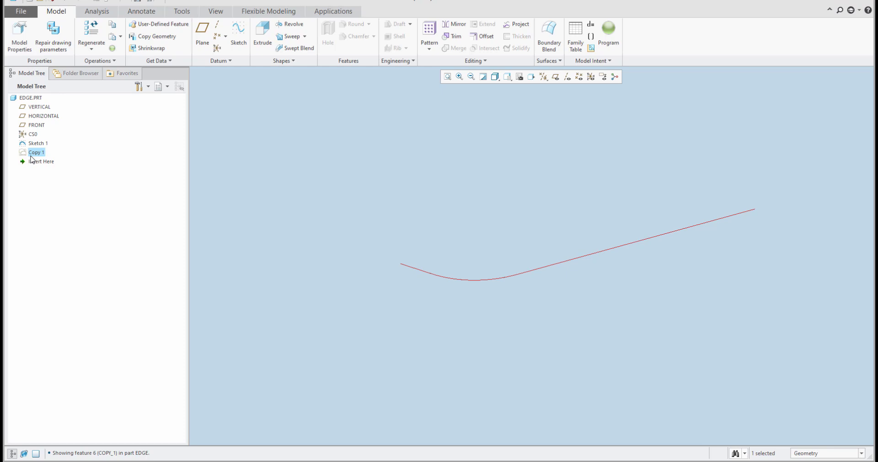
mouse_move(308, 228)
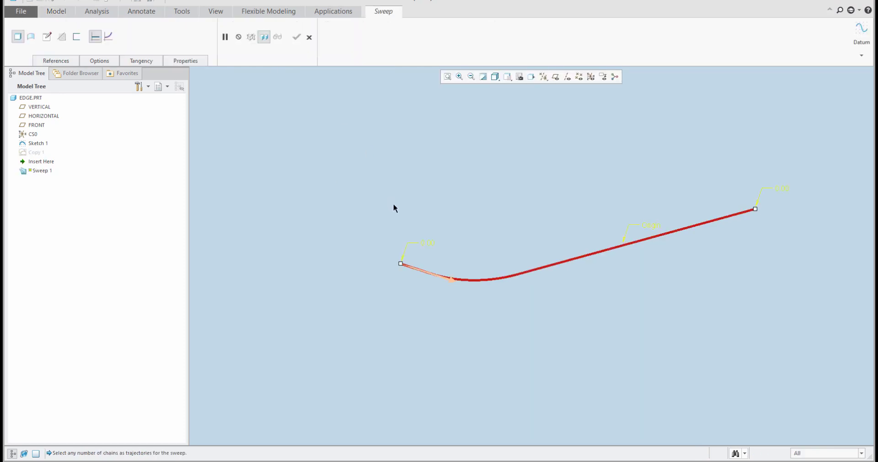
mouse_move(159, 167)
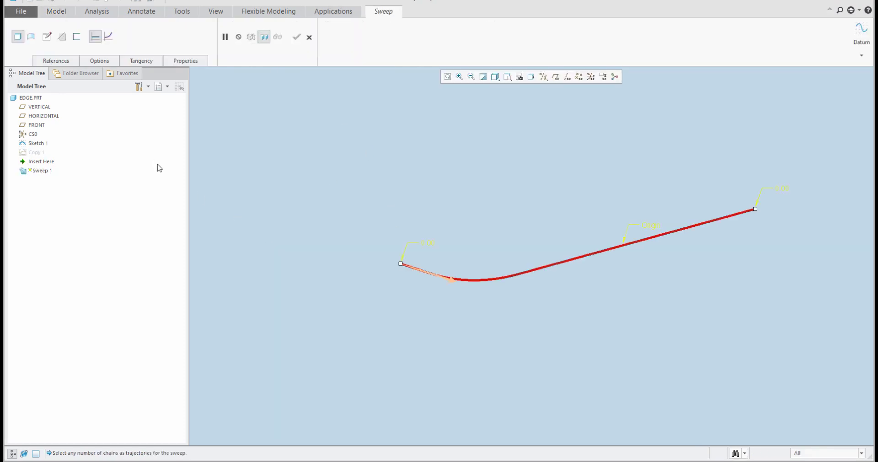
Step: Start a surface sweep along Copy 1 with a 100.00-long straight section line
click(31, 37)
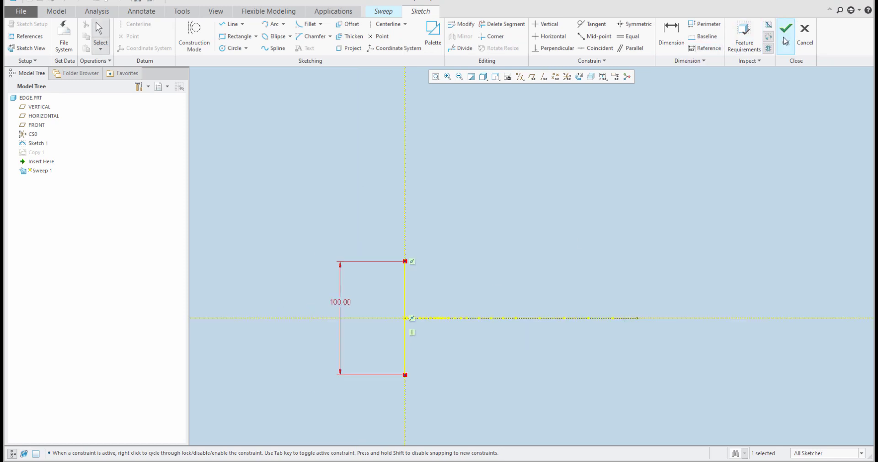
click(784, 29)
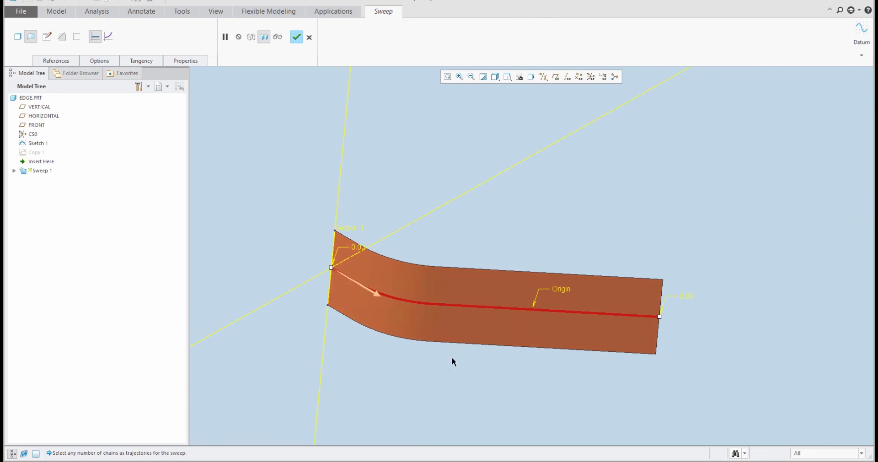
Step: Complete Sweep 1 and start a reflection analysis on the swept surface
click(296, 37)
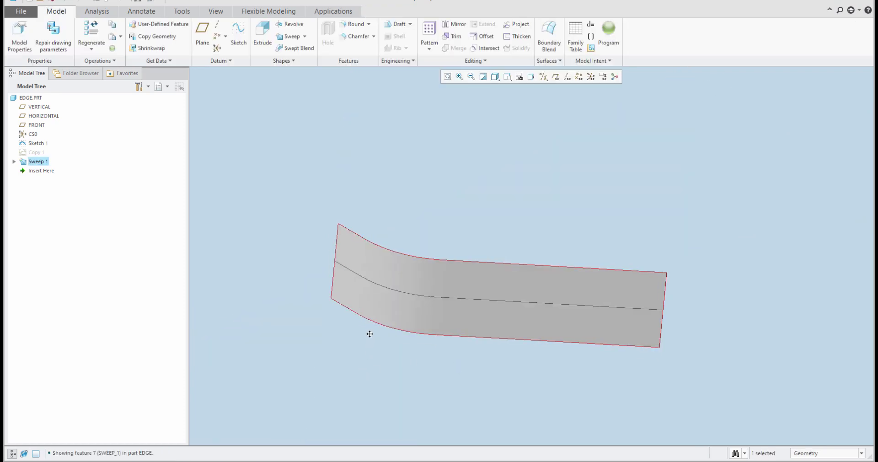
drag(369, 334, 500, 179)
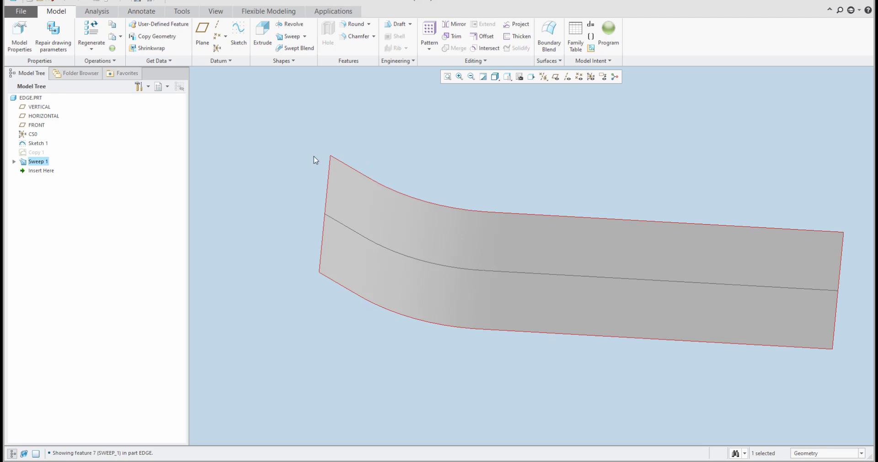
click(96, 11)
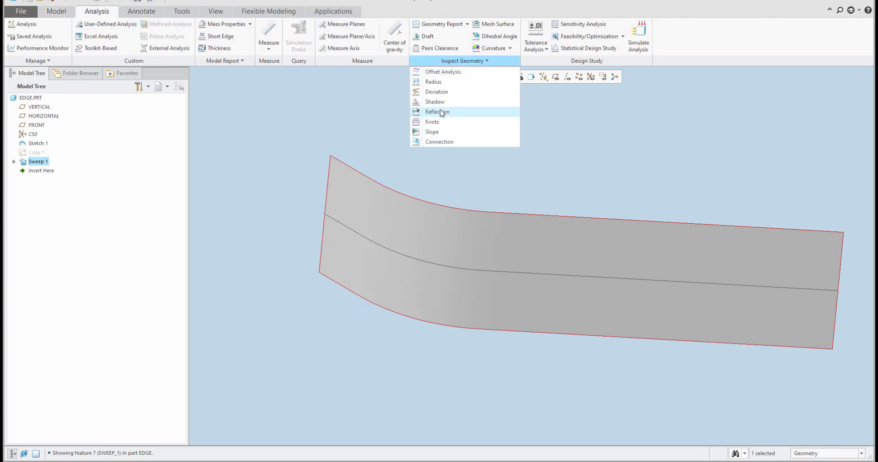
click(437, 112)
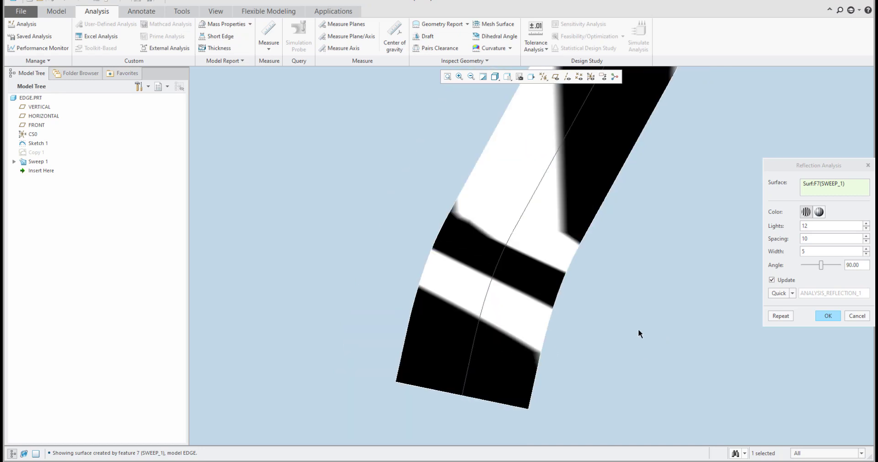
Step: Raise the reflection lights to 16, review the stripes and cancel the analysis
click(868, 223)
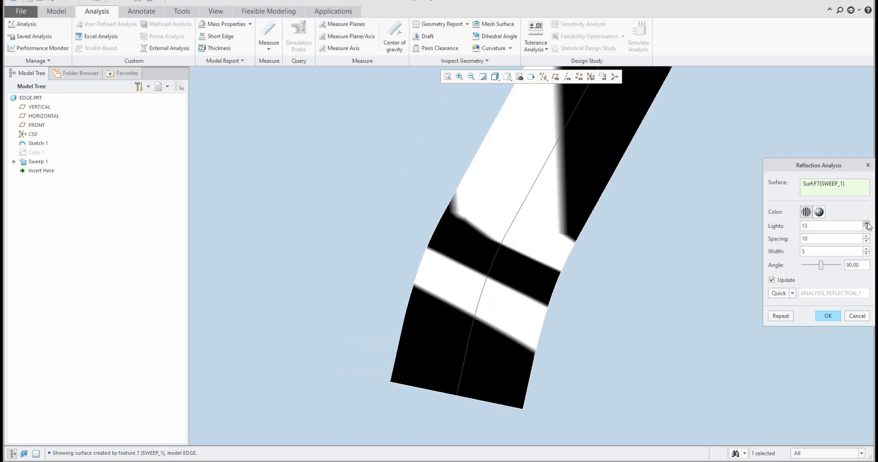
click(867, 224)
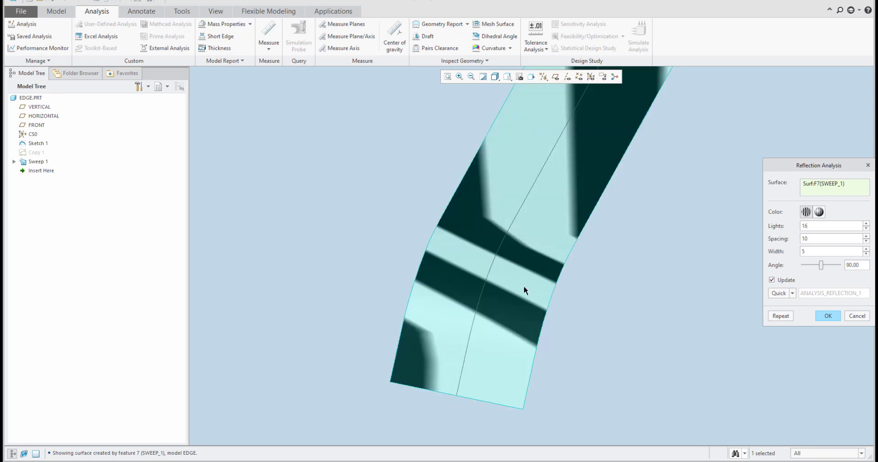
mouse_move(489, 369)
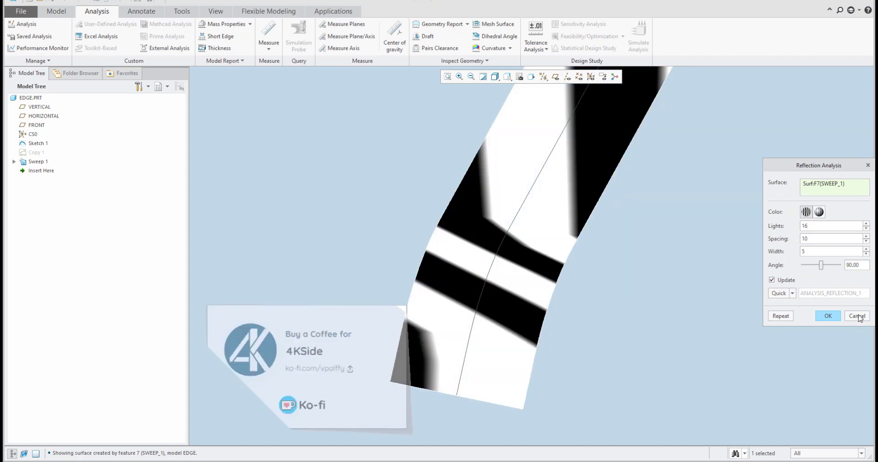
click(856, 316)
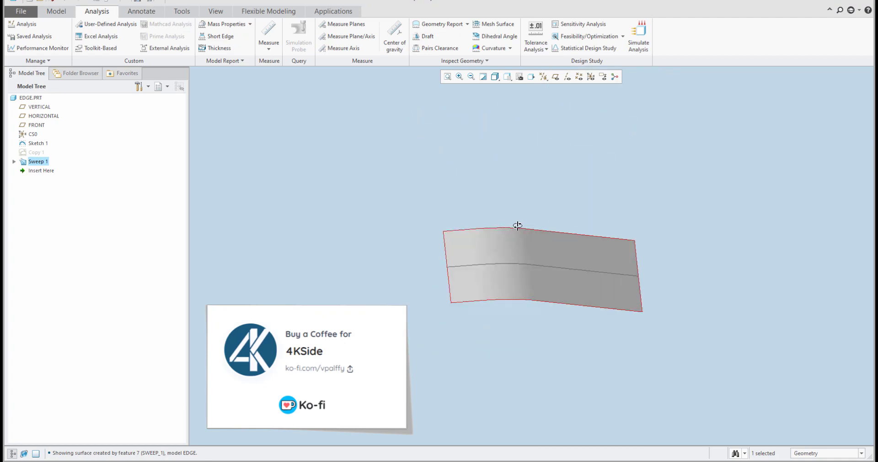
drag(517, 225, 480, 271)
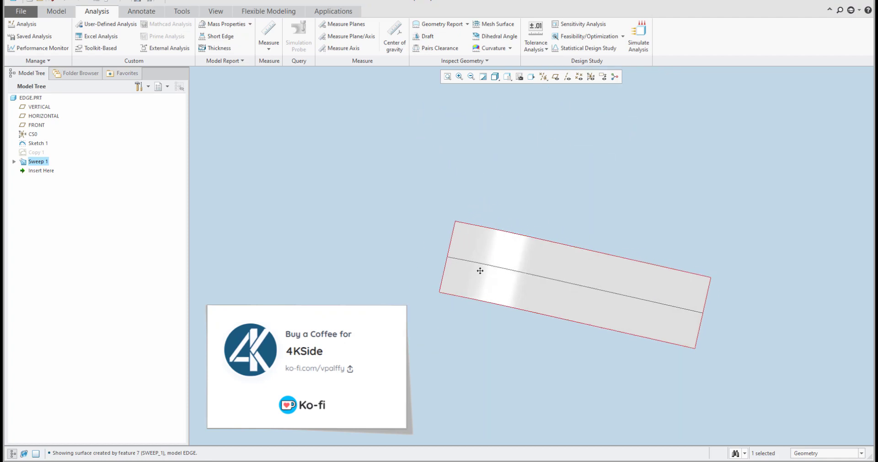